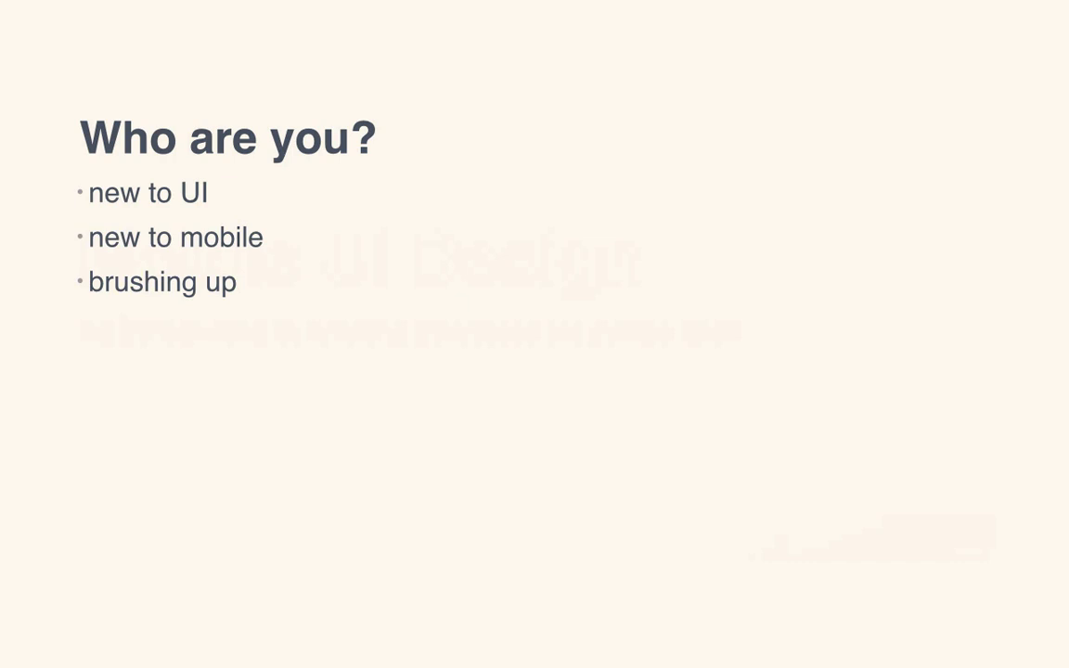
# Advance from the 'Who are you?' slide to the 'Course content' slide
pyautogui.press('Right')
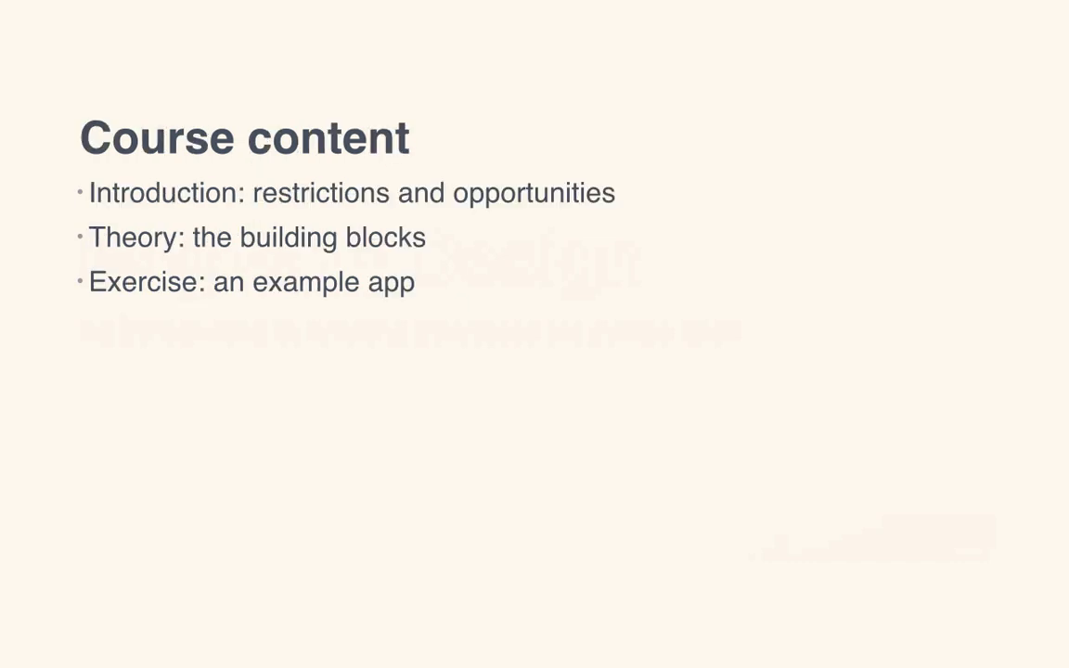